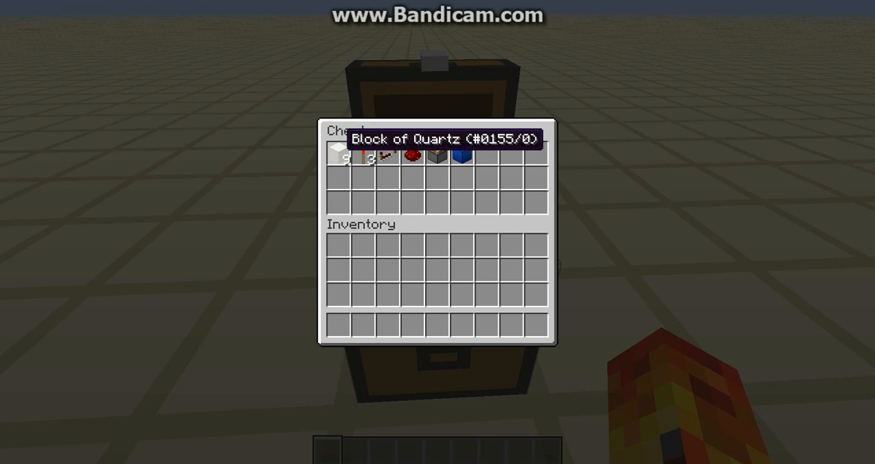
pyautogui.moveTo(371, 158)
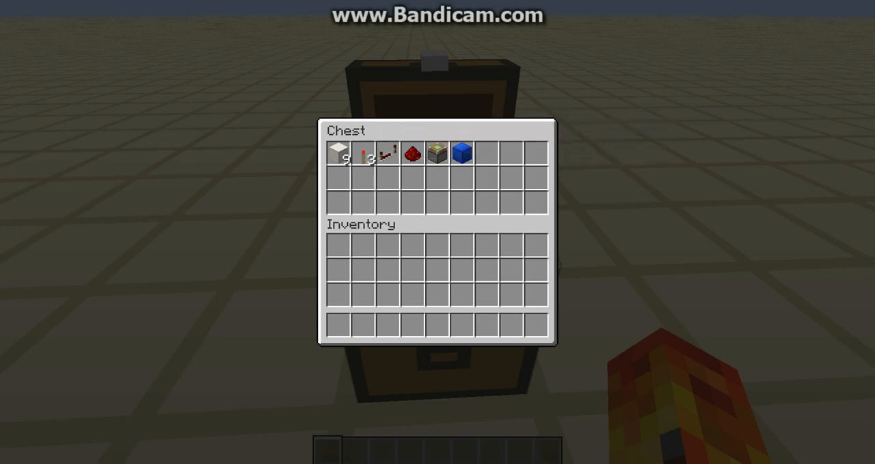
# Close the pause menu to resume placing quartz, the sticky piston and torches around the blue block
pyautogui.press('Escape')
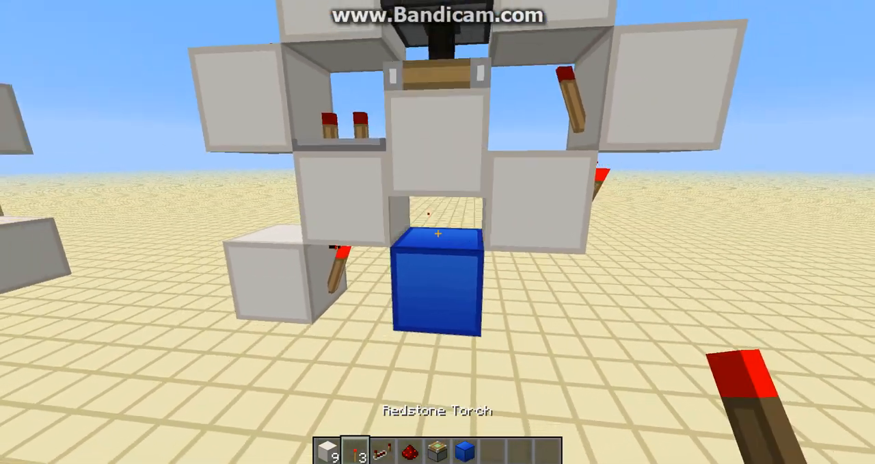
pyautogui.moveTo(438, 233)
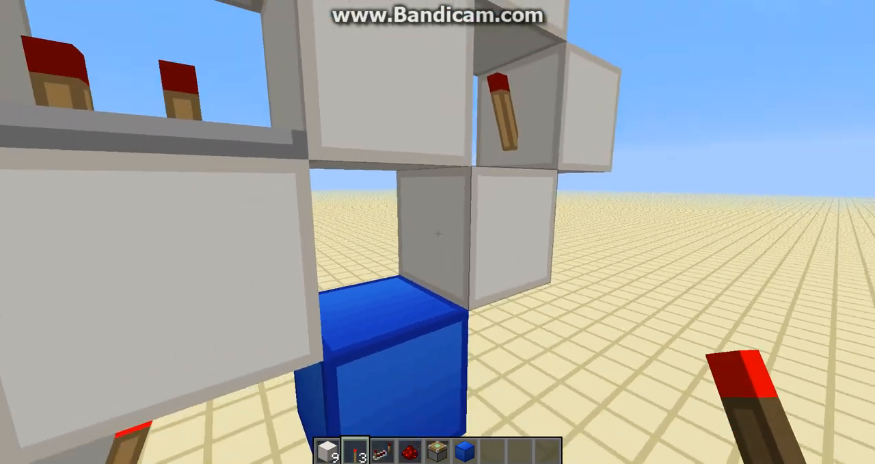